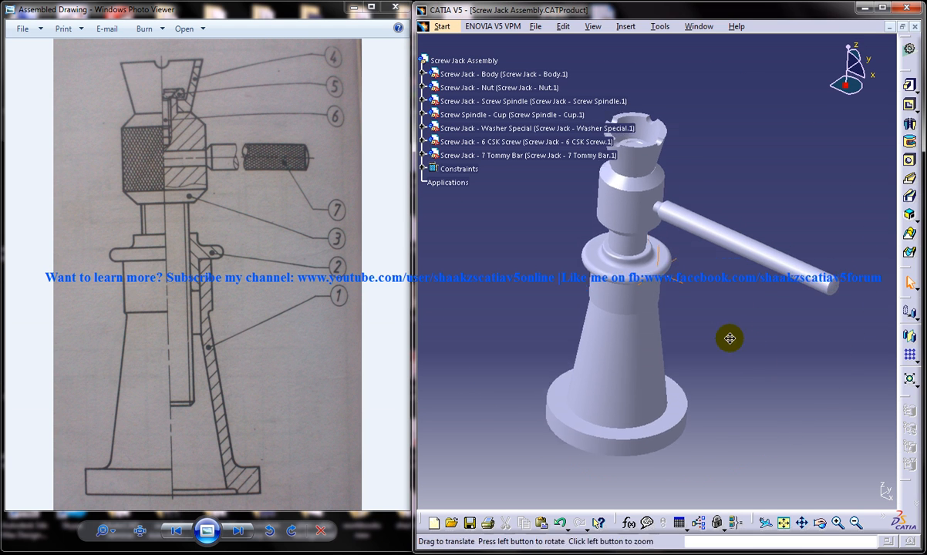
- Browse past the spindle/tommy-bar and assembly drawings and stop on the body drawing
{"action": "left_click", "coordinate": [676, 388]}
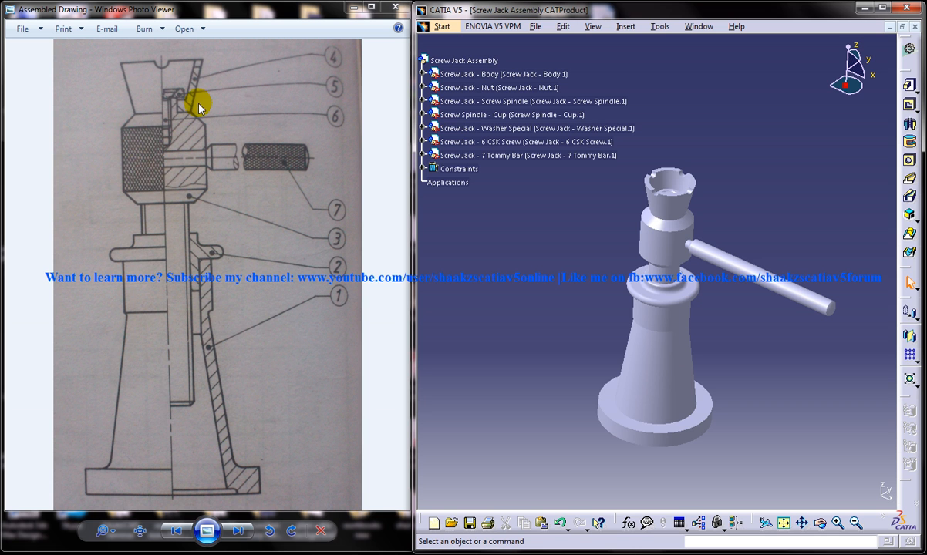
{"action": "mouse_move", "coordinate": [272, 316]}
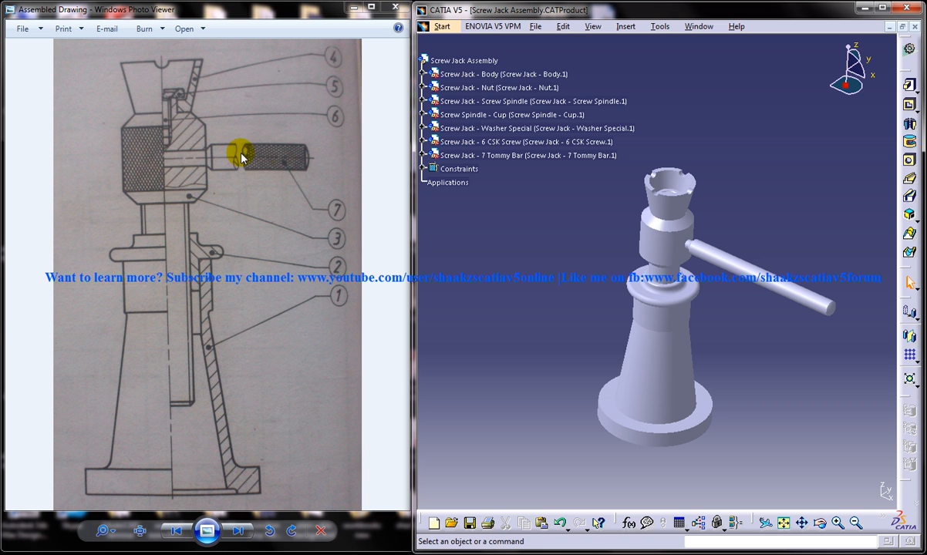
{"action": "mouse_move", "coordinate": [231, 200]}
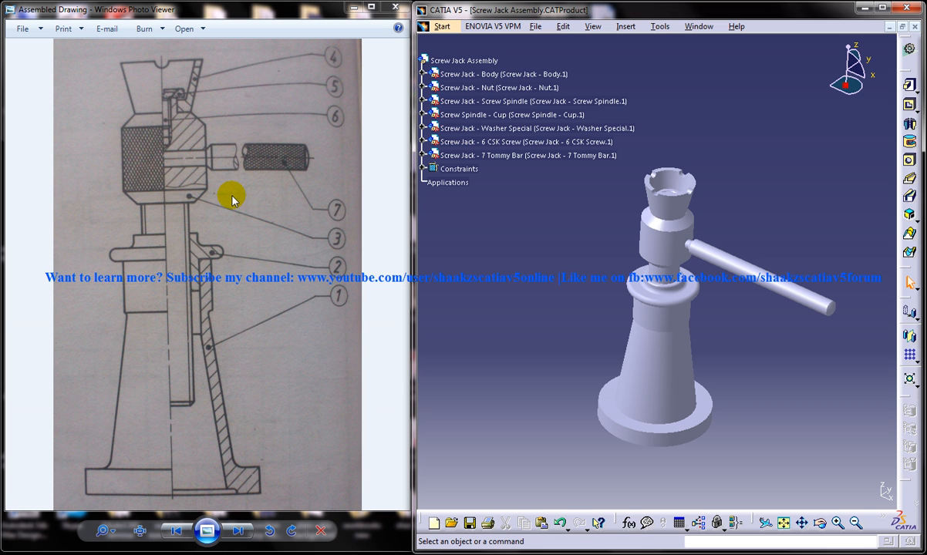
{"action": "mouse_move", "coordinate": [297, 296]}
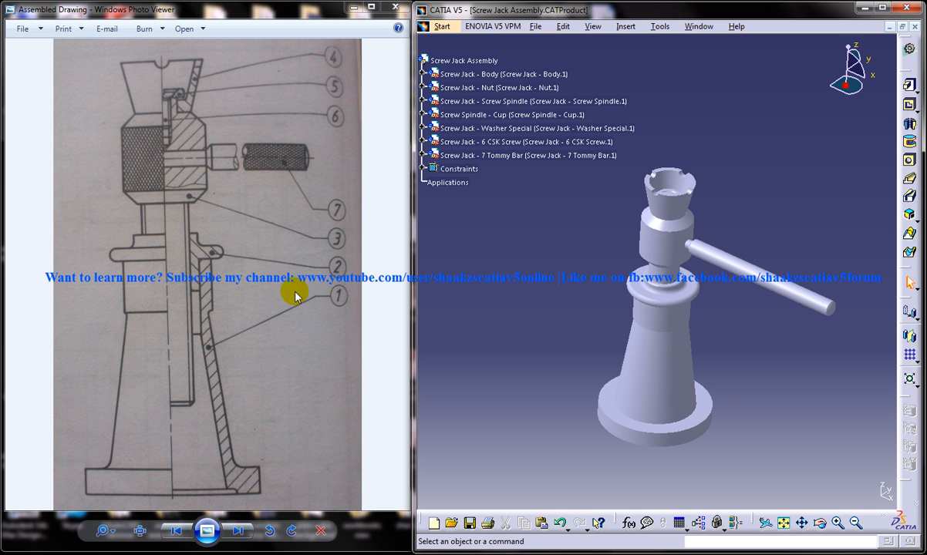
{"action": "mouse_move", "coordinate": [244, 521]}
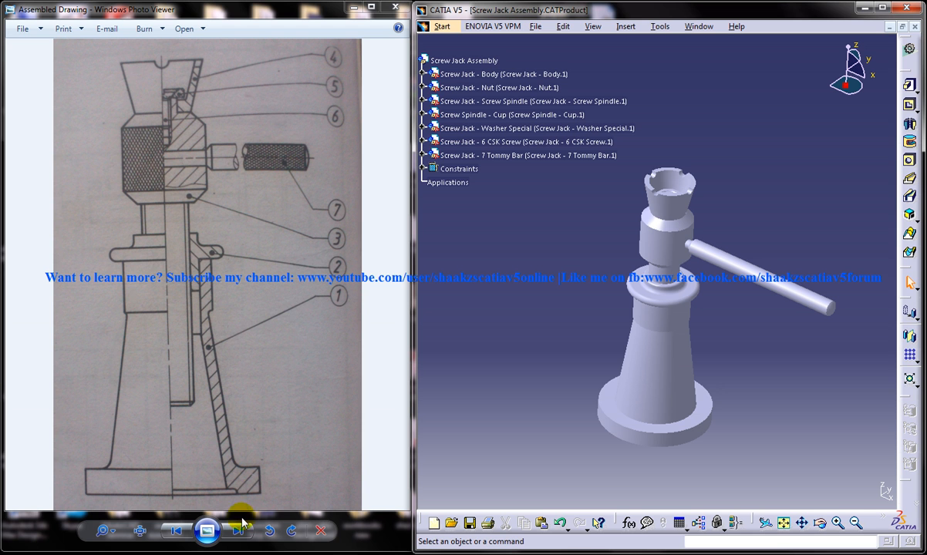
{"action": "left_click", "coordinate": [237, 530]}
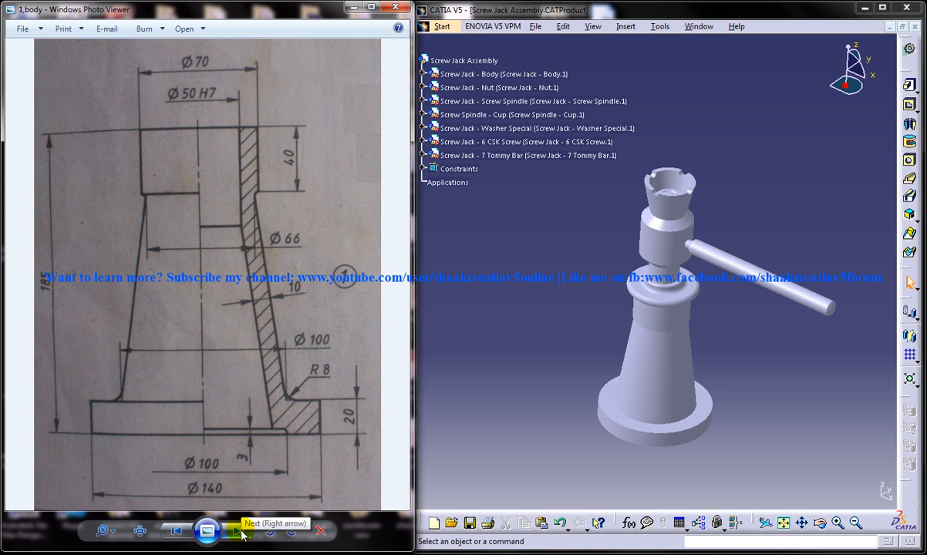
{"action": "left_click", "coordinate": [238, 531]}
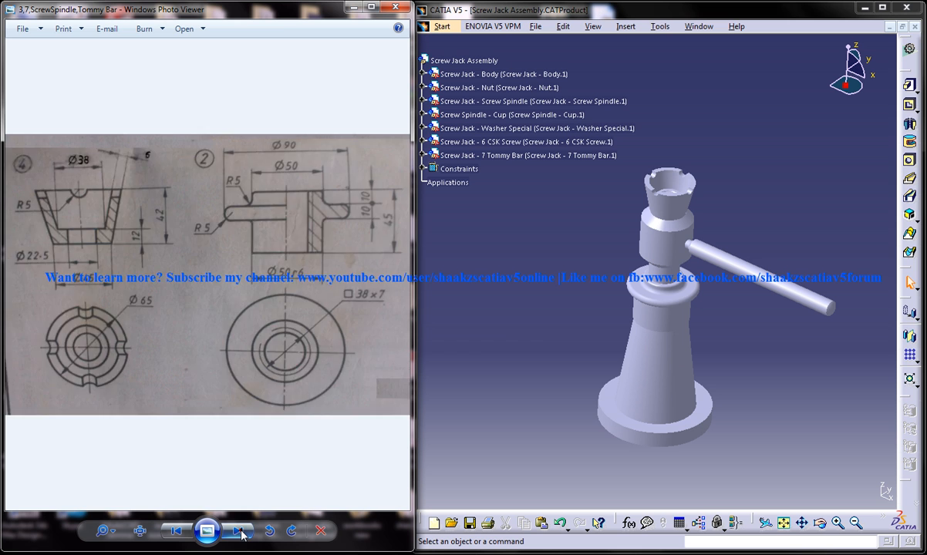
{"action": "left_click", "coordinate": [238, 530]}
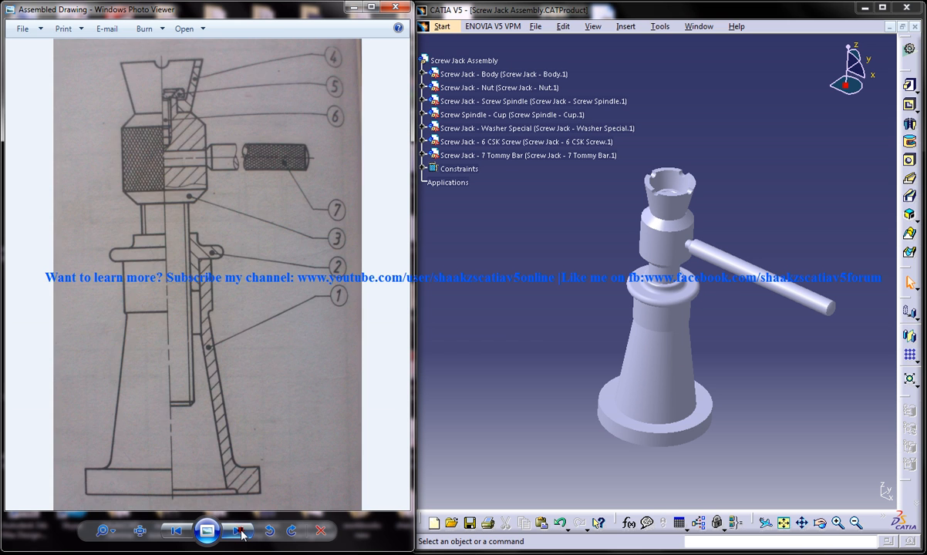
{"action": "left_click", "coordinate": [238, 530]}
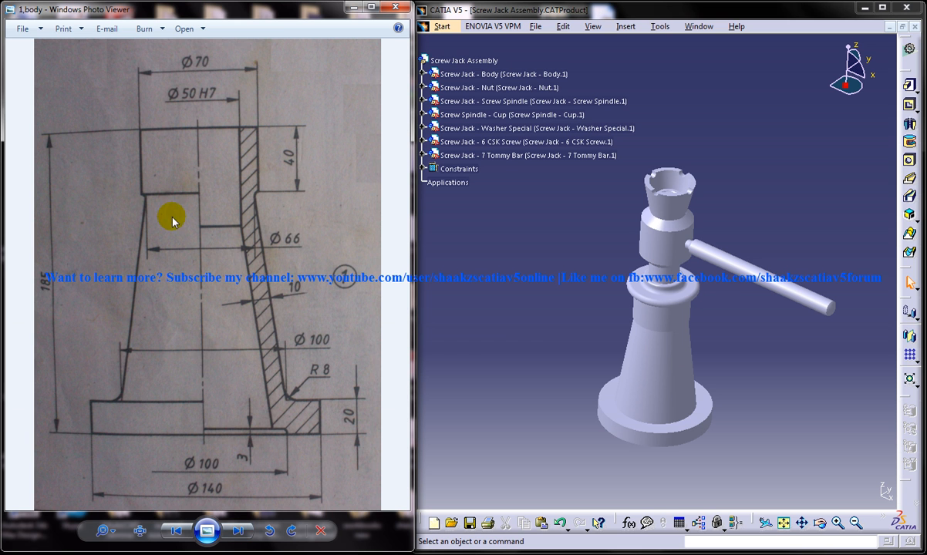
{"action": "mouse_move", "coordinate": [751, 130]}
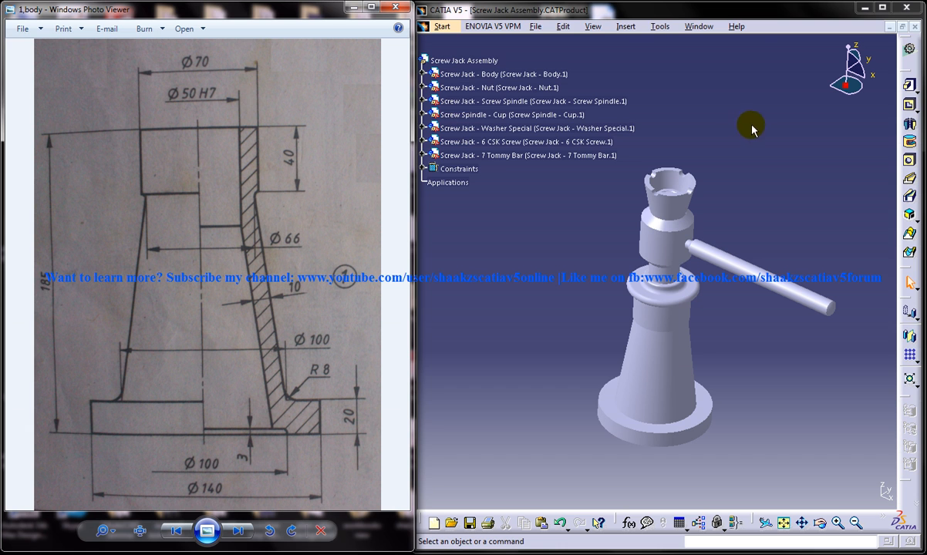
- Start Part Design from Mechanical Design and name the new part 'Screw Jack - 1 Body'
{"action": "left_click", "coordinate": [441, 25]}
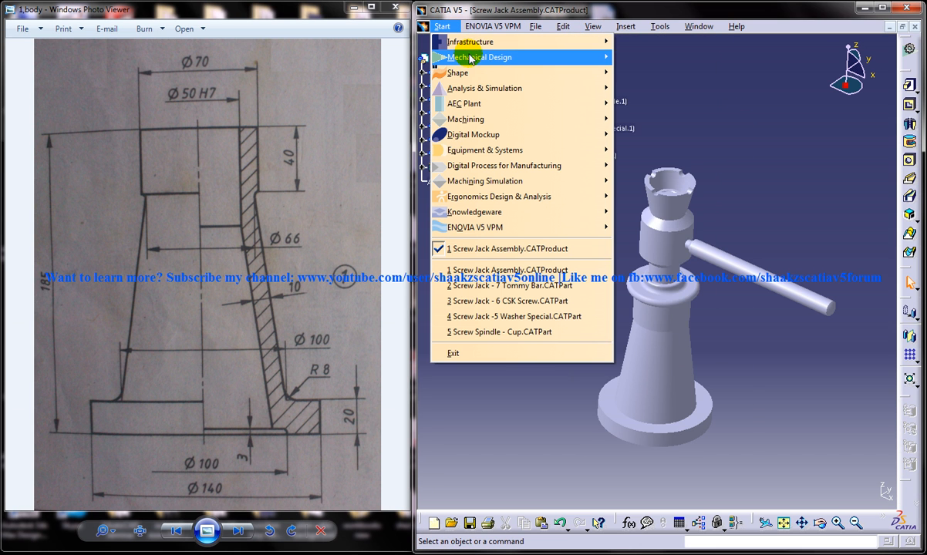
{"action": "mouse_move", "coordinate": [480, 57]}
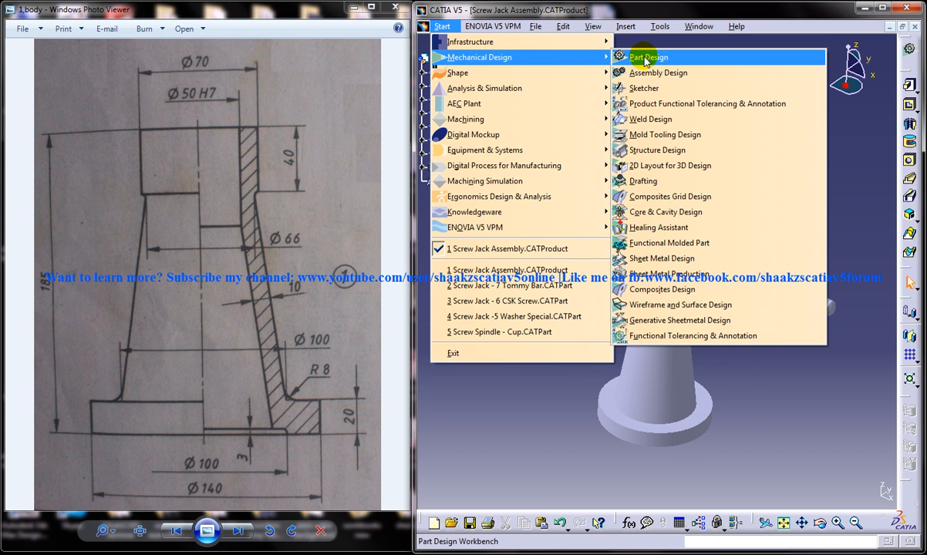
{"action": "left_click", "coordinate": [648, 57]}
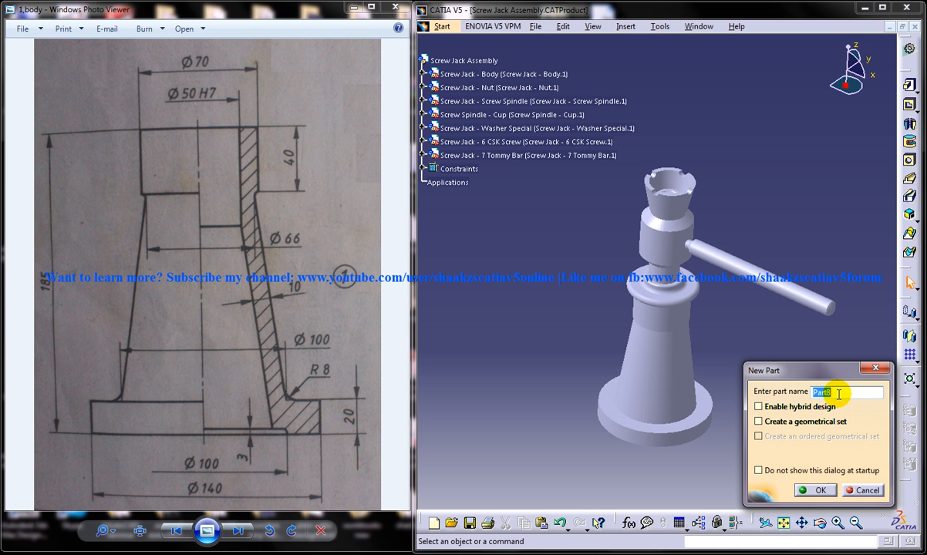
{"action": "type", "text": "Screw"}
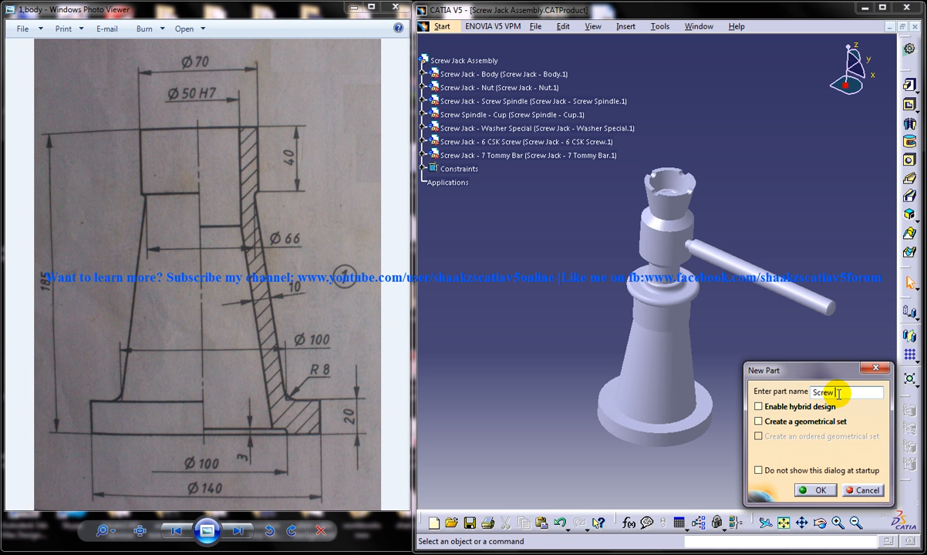
{"action": "type", "text": "Jack - 1 Body"}
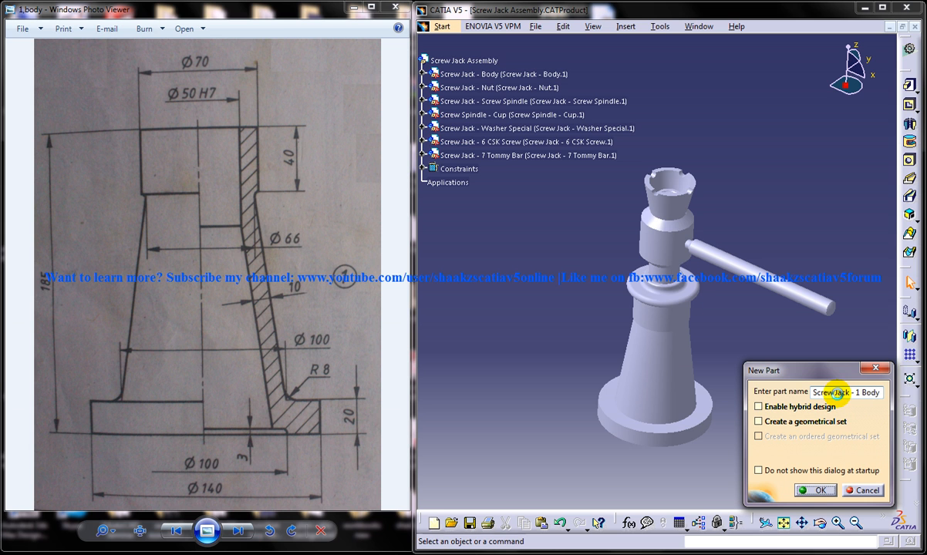
{"action": "left_click", "coordinate": [815, 490]}
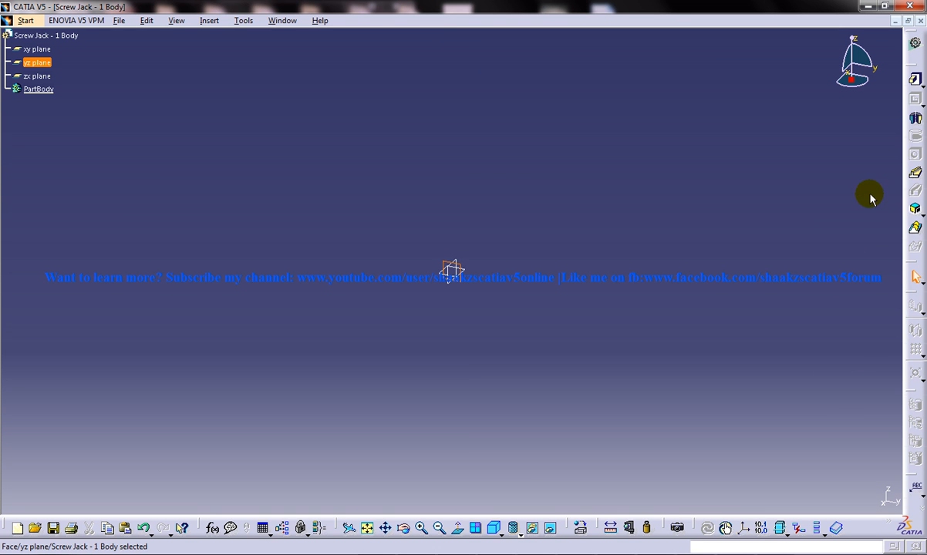
- Enter the Sketcher on the yz plane of the new body part
{"action": "left_click", "coordinate": [916, 256]}
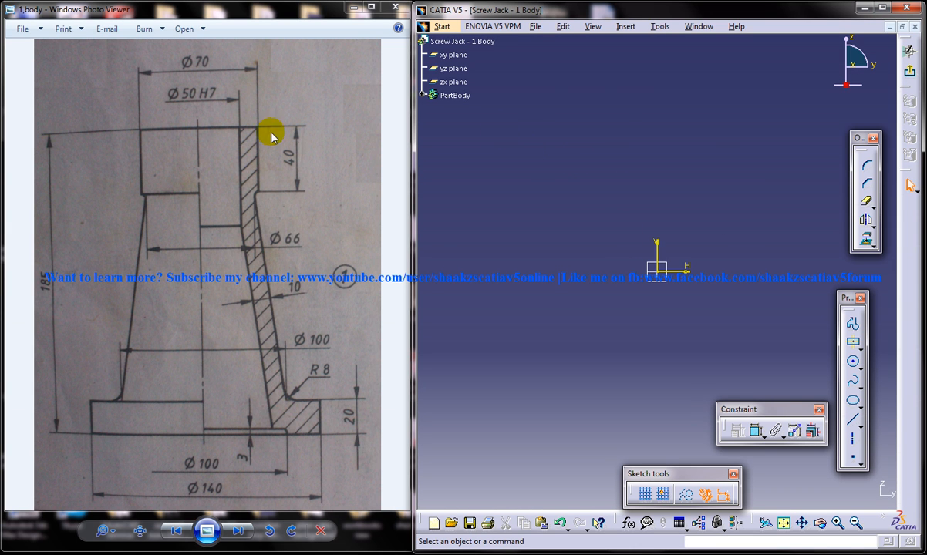
{"action": "mouse_move", "coordinate": [239, 158]}
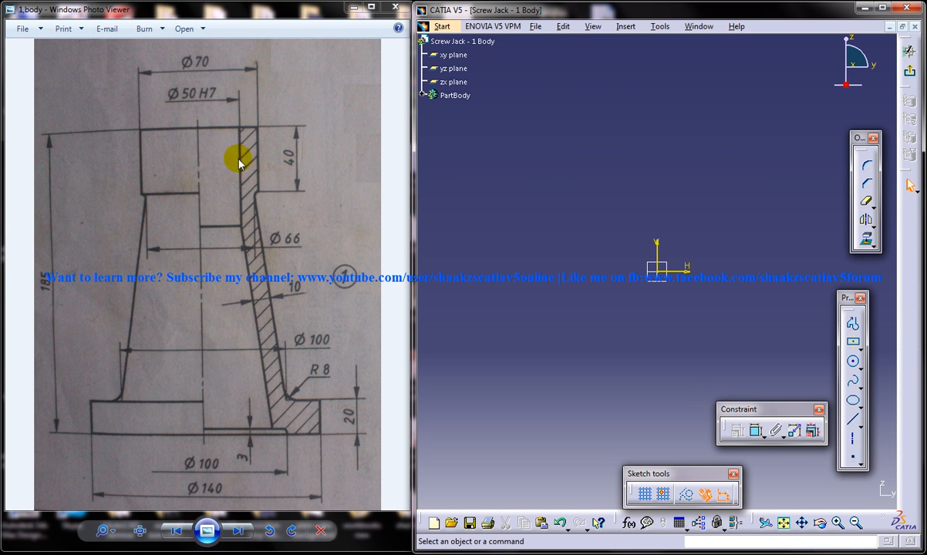
{"action": "mouse_move", "coordinate": [296, 398]}
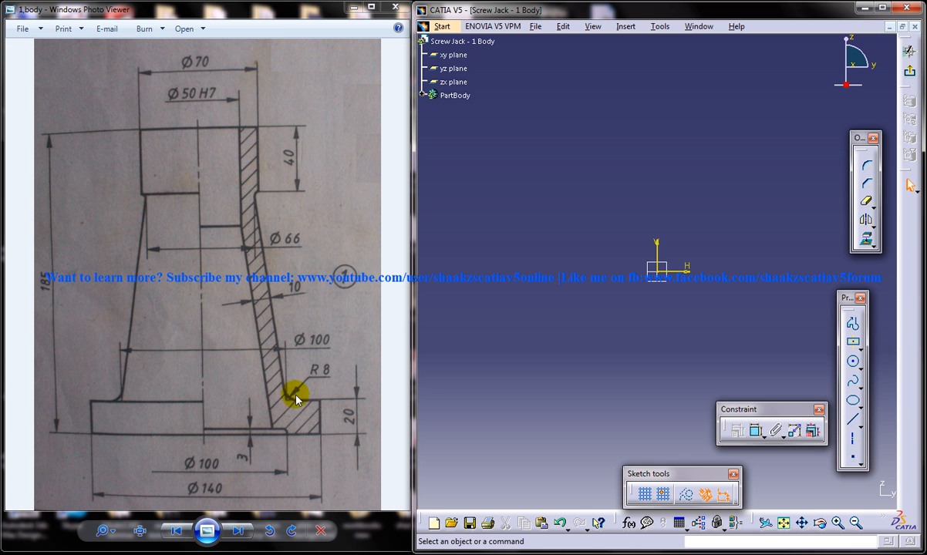
{"action": "mouse_move", "coordinate": [665, 270]}
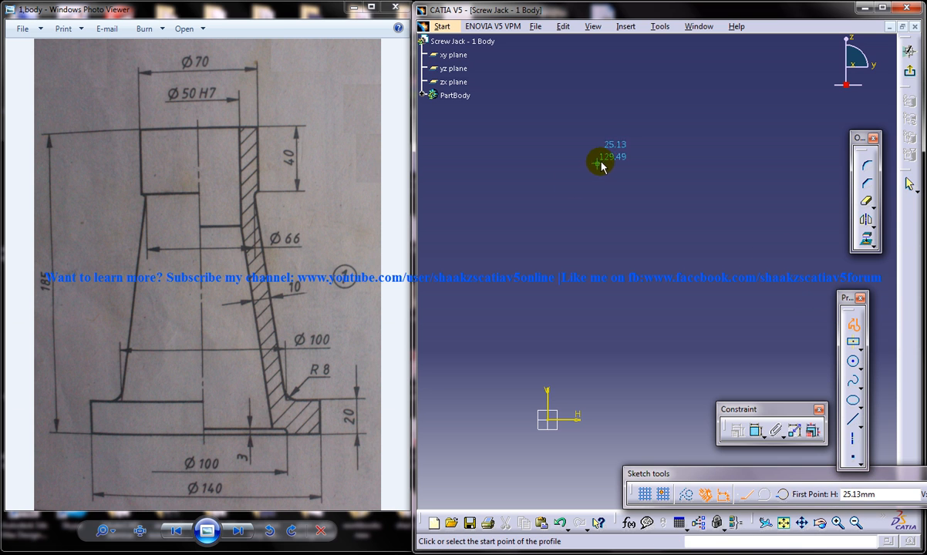
- Draw the half-section outline with the Profile tool, including the slanted wall and lower flange corners
{"action": "left_click", "coordinate": [600, 162]}
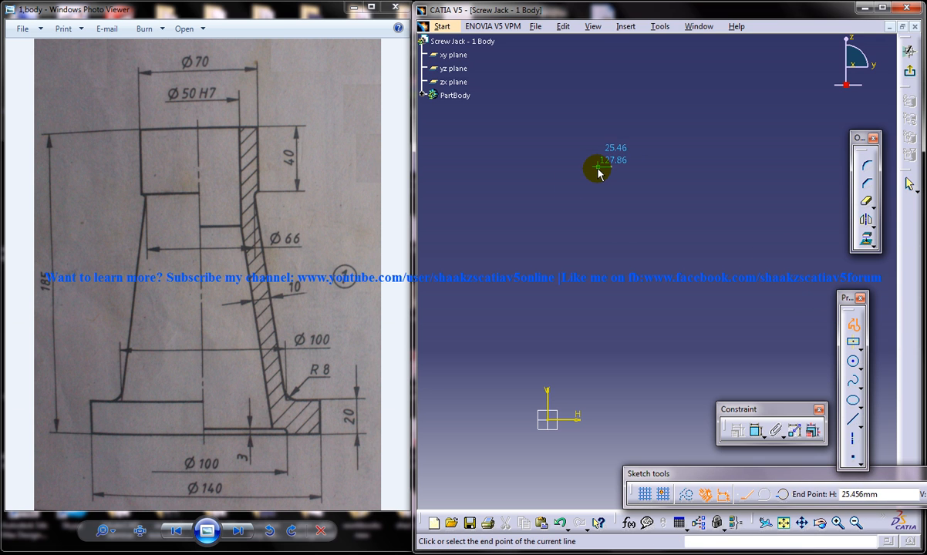
{"action": "left_click", "coordinate": [598, 171]}
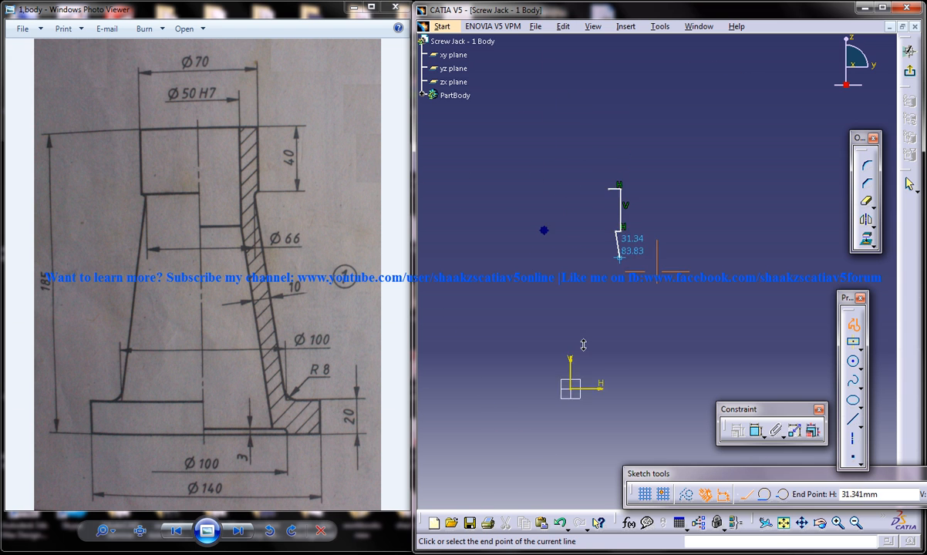
{"action": "left_click", "coordinate": [655, 357]}
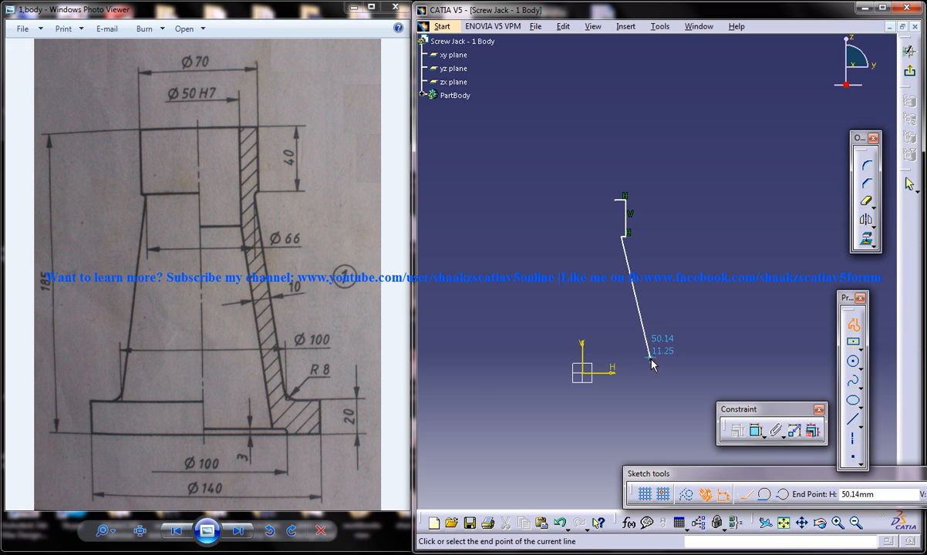
{"action": "left_click_drag", "start_coordinate": [650, 364], "coordinate": [677, 407]}
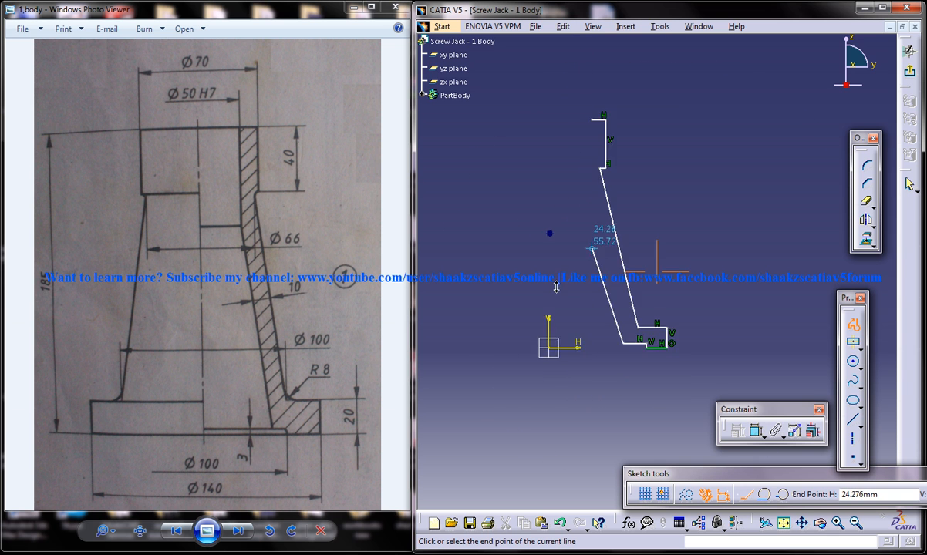
{"action": "left_click", "coordinate": [542, 314]}
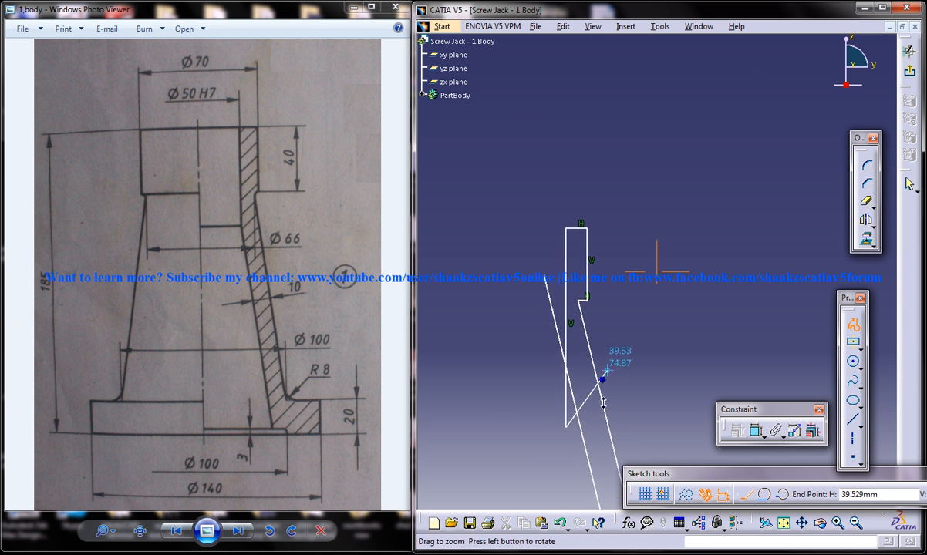
{"action": "left_click", "coordinate": [865, 198]}
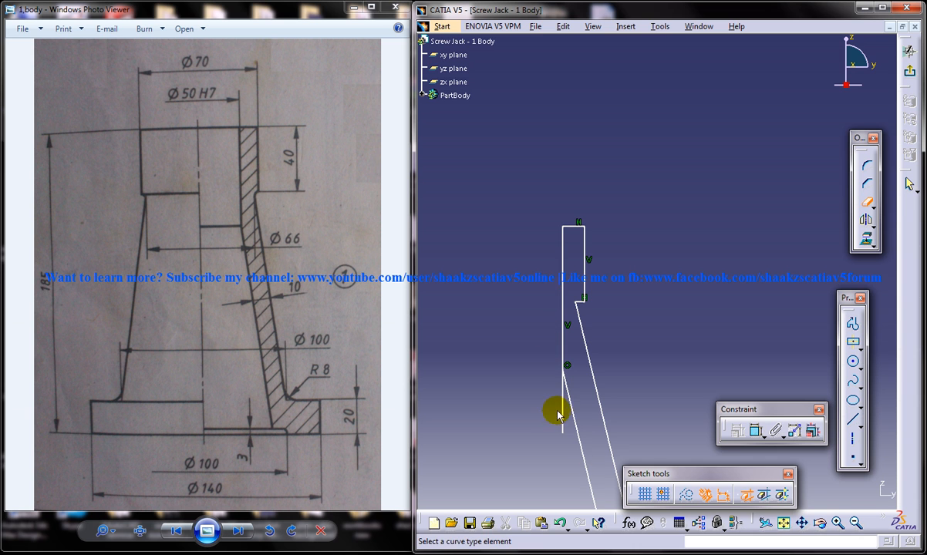
{"action": "left_click_drag", "start_coordinate": [555, 410], "coordinate": [633, 323]}
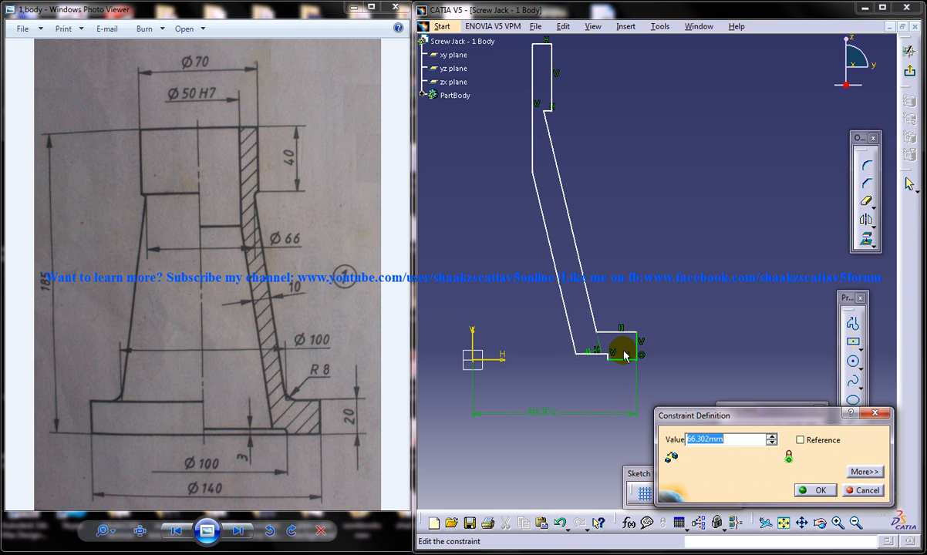
- Set the flange width dimension to 7 and edit the top width dimension of the profile
{"action": "type", "text": "7"}
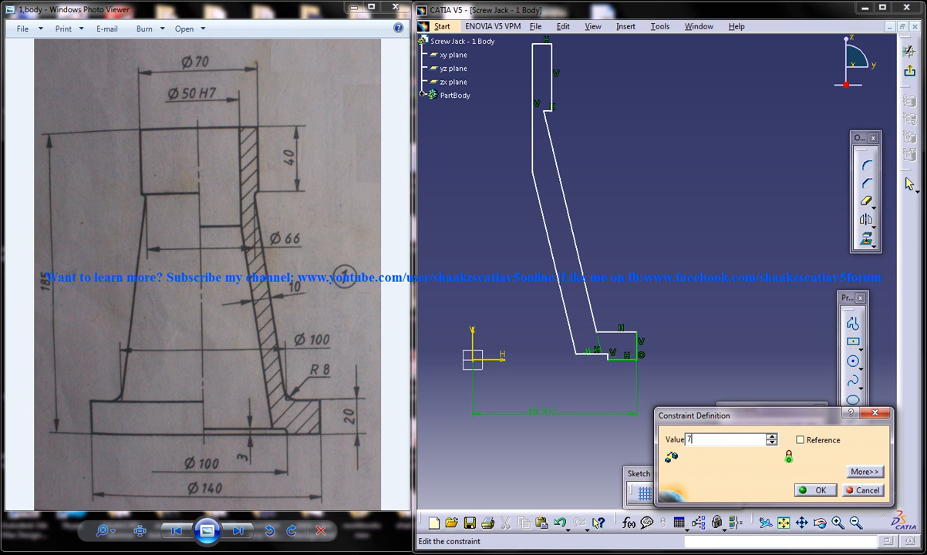
{"action": "left_click", "coordinate": [814, 490]}
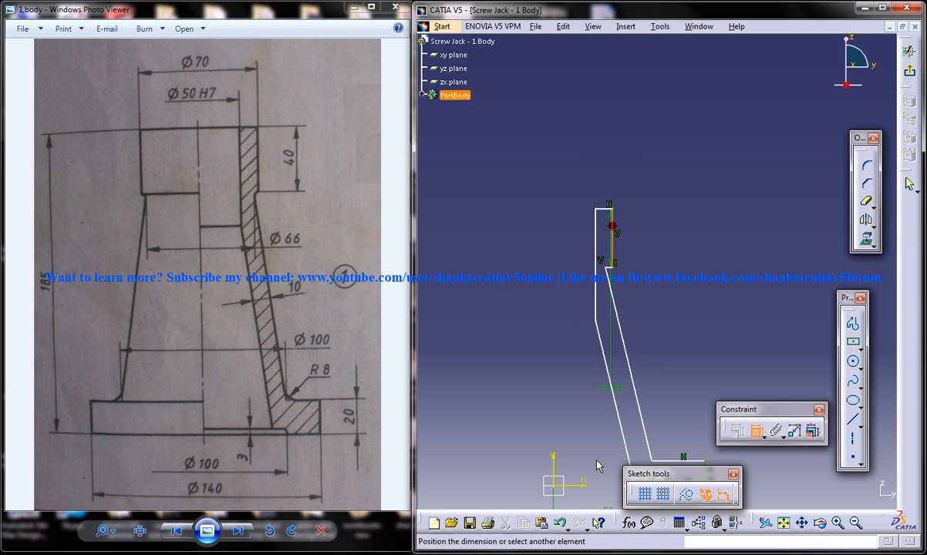
{"action": "double_click", "coordinate": [611, 232]}
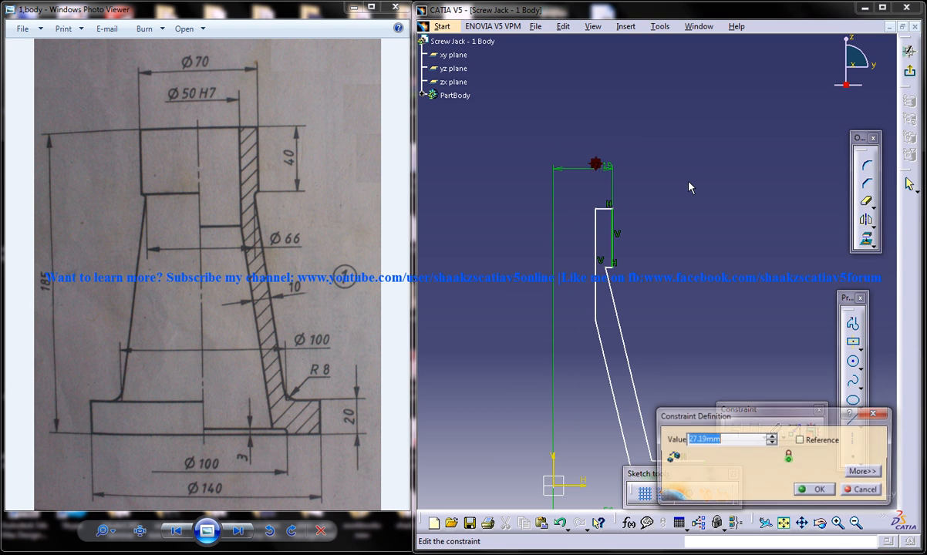
{"action": "left_click", "coordinate": [814, 489]}
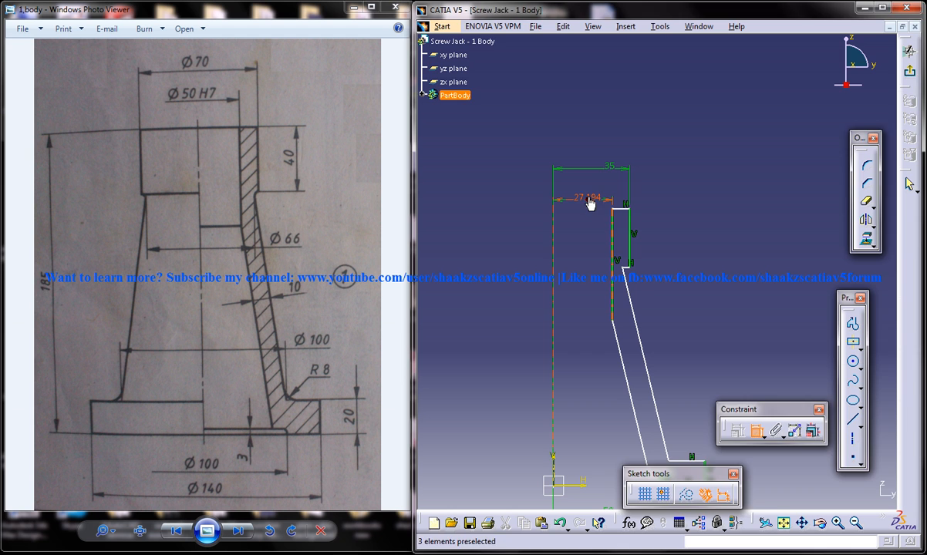
{"action": "double_click", "coordinate": [588, 197]}
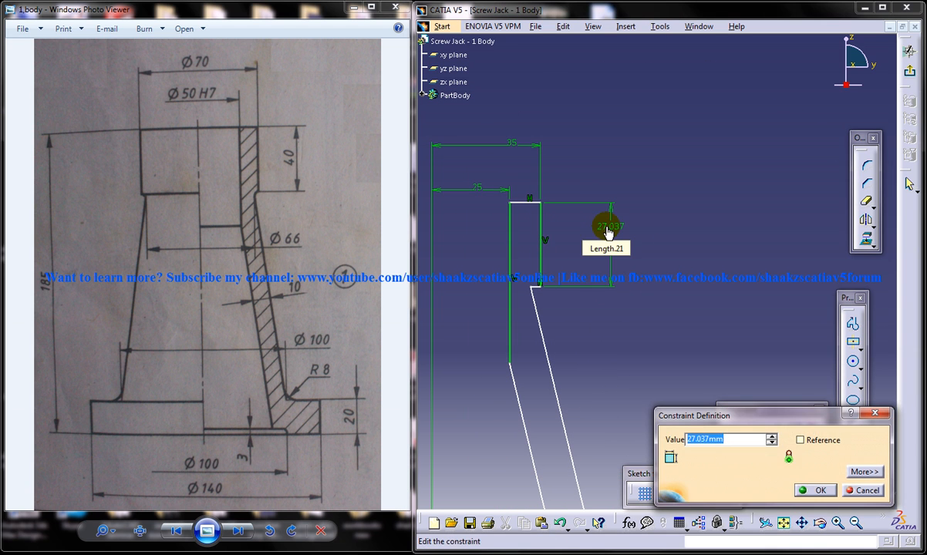
- Confirm the top width and constrain the bottom flange line with a new dimension
{"action": "left_click", "coordinate": [814, 490]}
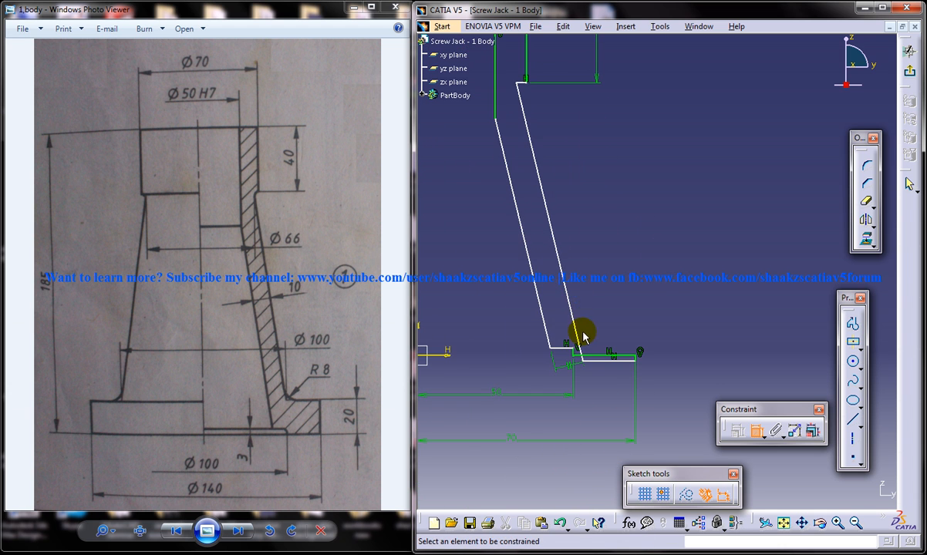
{"action": "mouse_move", "coordinate": [651, 311]}
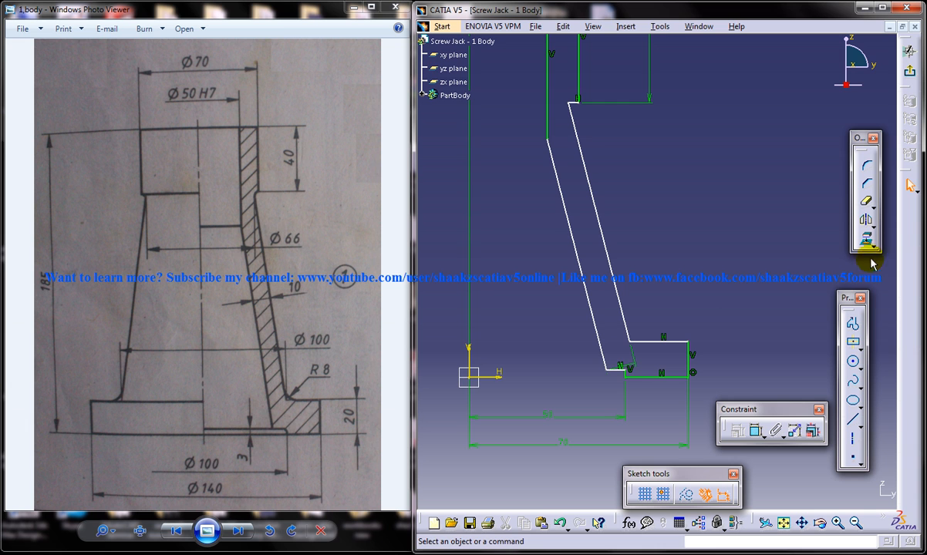
{"action": "left_click", "coordinate": [754, 431]}
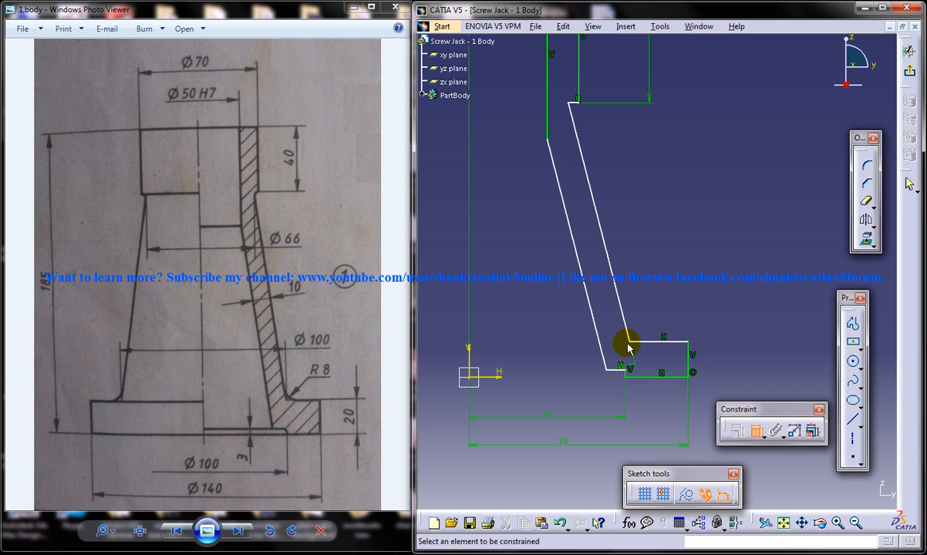
{"action": "left_click", "coordinate": [629, 343]}
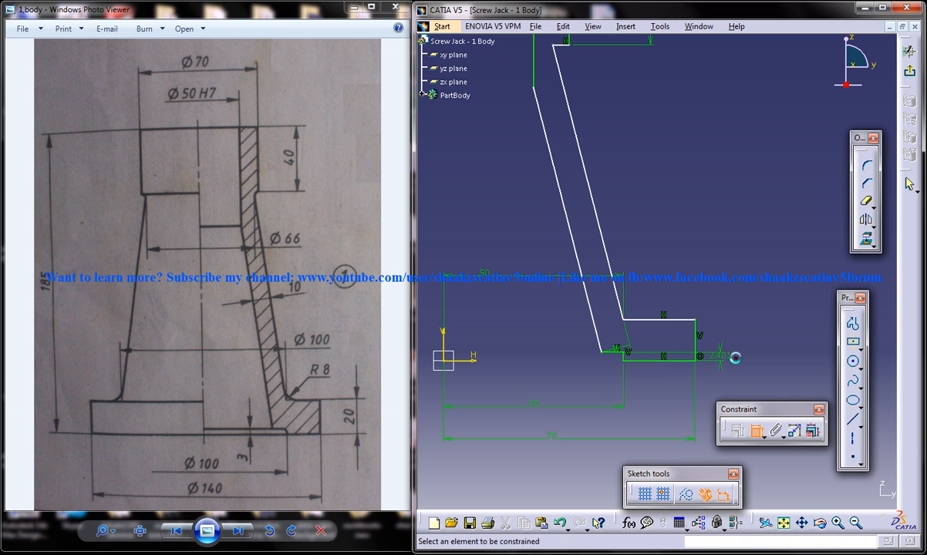
{"action": "mouse_move", "coordinate": [725, 358]}
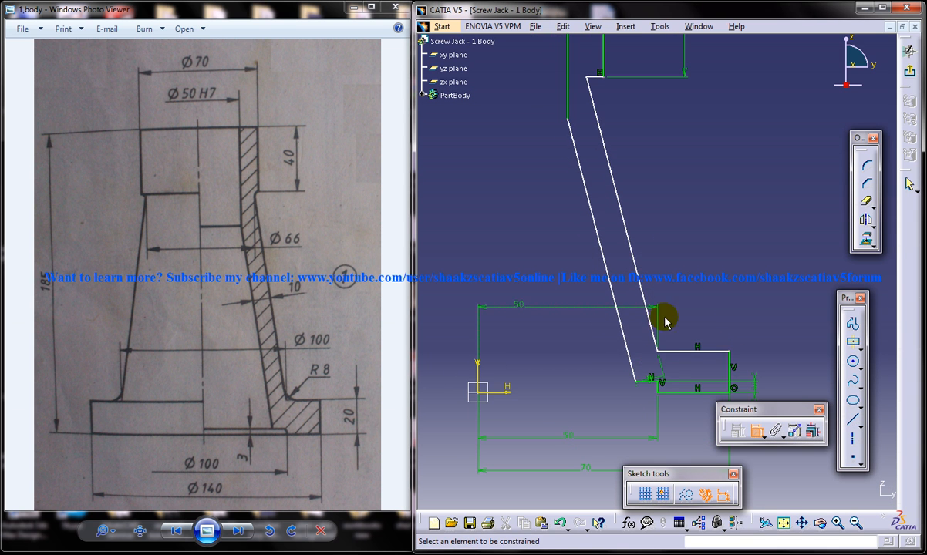
- Dimension the slanted wall thickness at 10 mm and the flange height at 20
{"action": "left_click", "coordinate": [663, 319]}
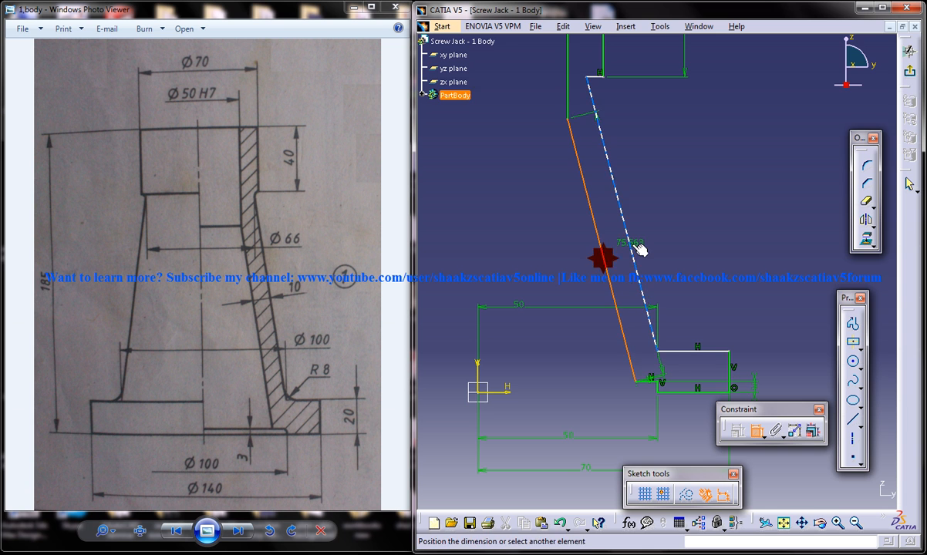
{"action": "left_click", "coordinate": [632, 250]}
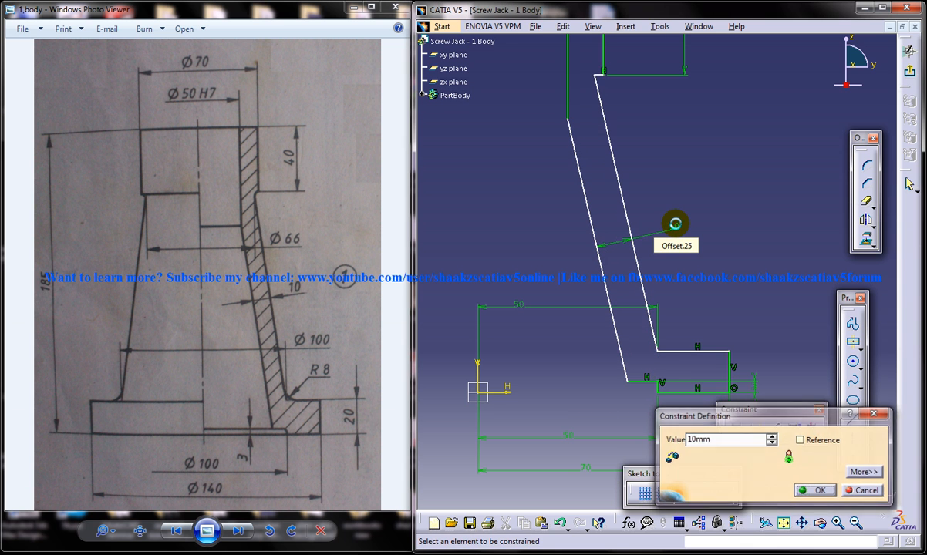
{"action": "left_click", "coordinate": [814, 491]}
{"action": "type", "text": "20"}
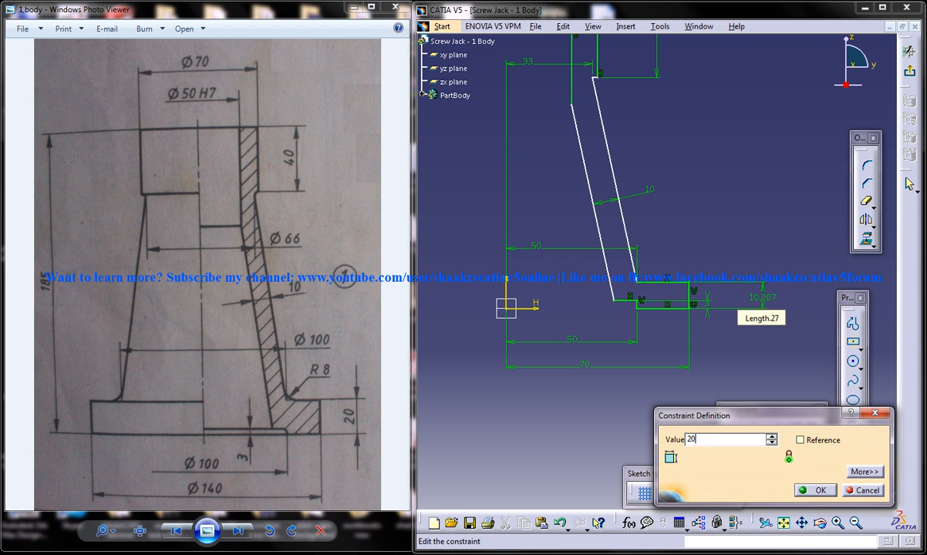
{"action": "left_click", "coordinate": [815, 491]}
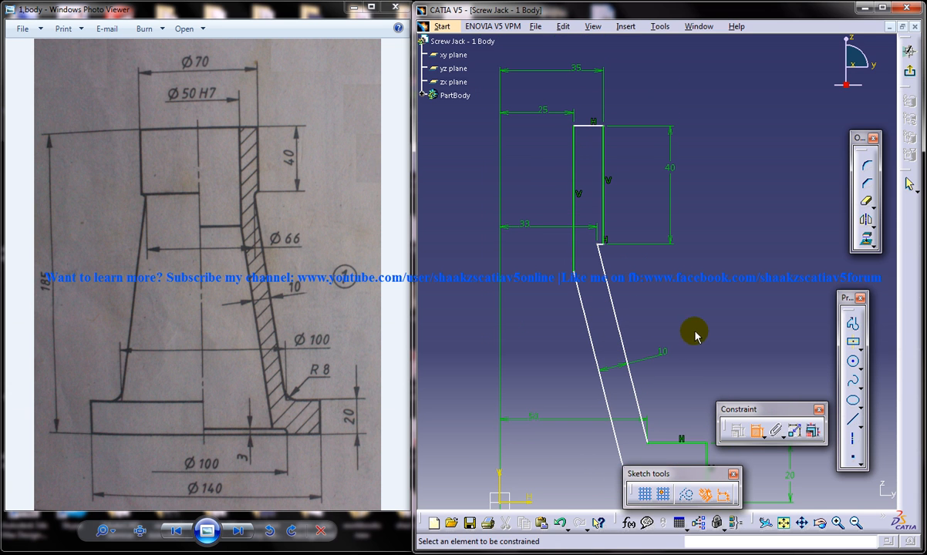
{"action": "mouse_move", "coordinate": [638, 338]}
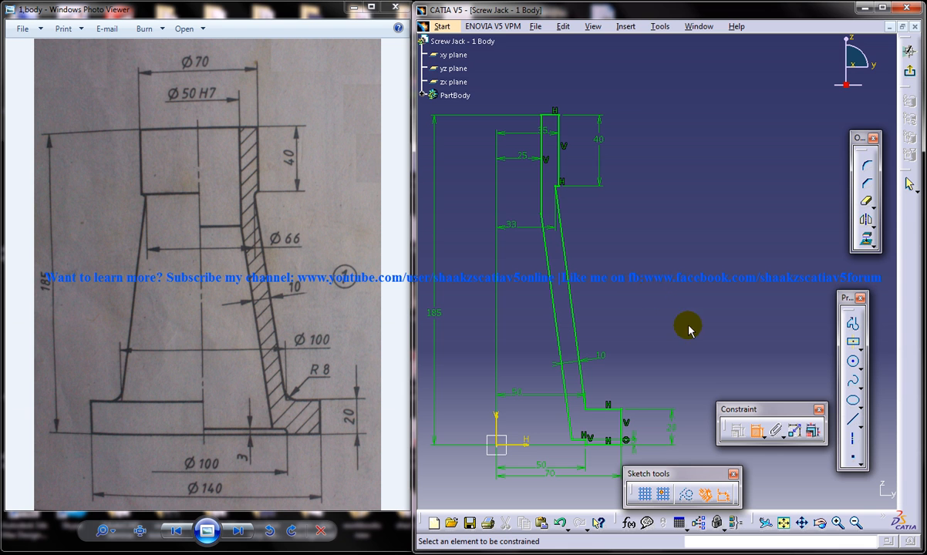
{"action": "mouse_move", "coordinate": [854, 202]}
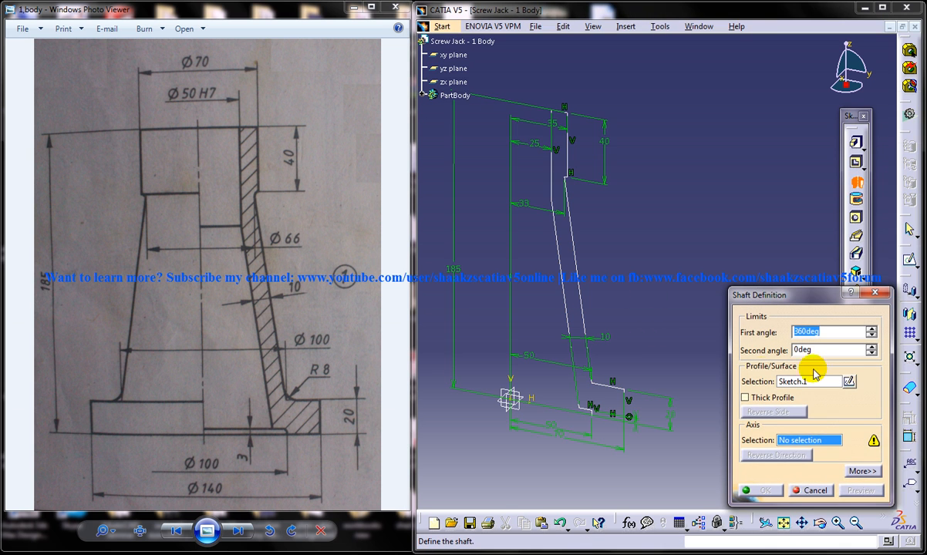
- Shaft the profile 360deg about the Z Axis into the solid body
{"action": "left_click", "coordinate": [808, 439]}
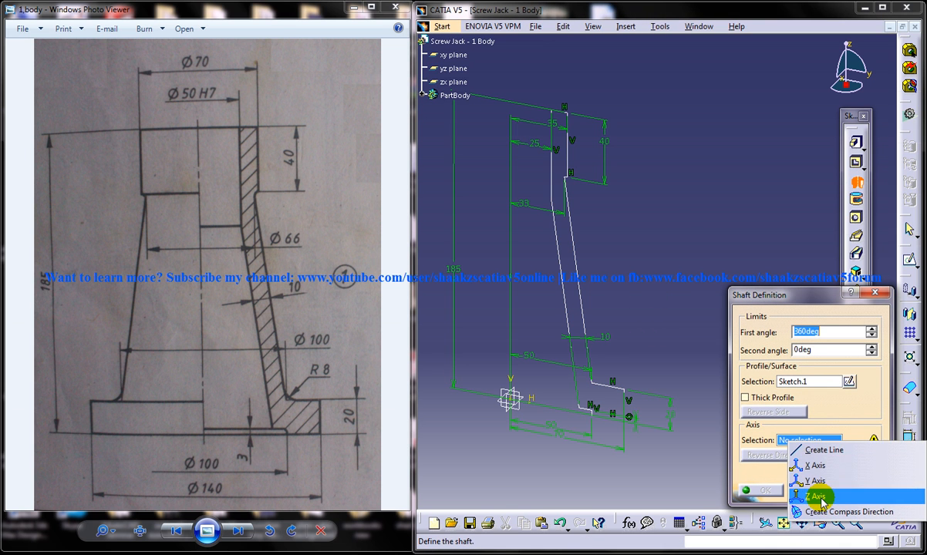
{"action": "left_click", "coordinate": [817, 497]}
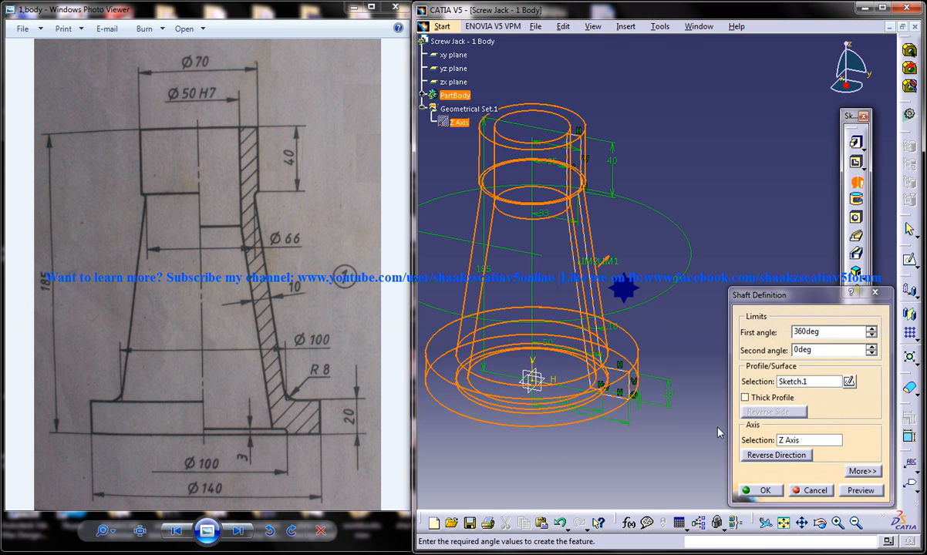
{"action": "left_click", "coordinate": [765, 490]}
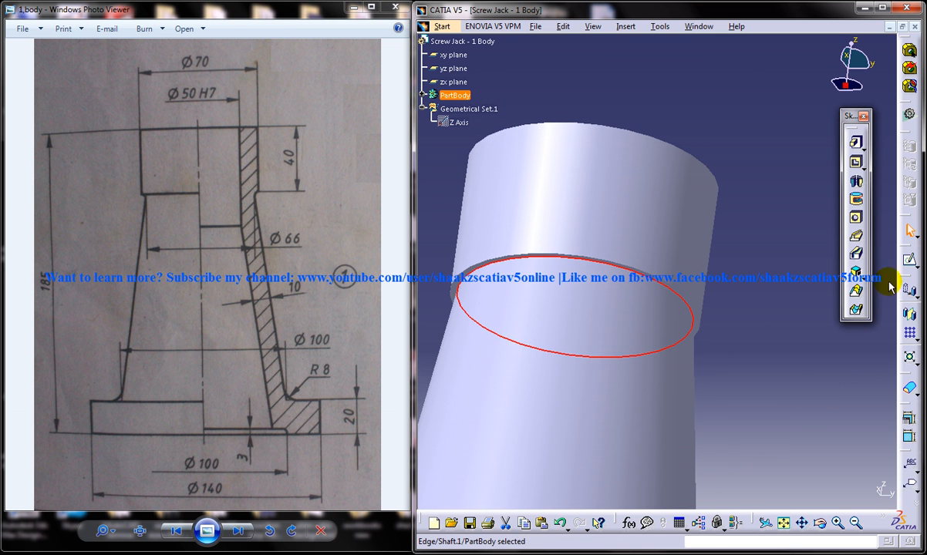
{"action": "mouse_move", "coordinate": [907, 270]}
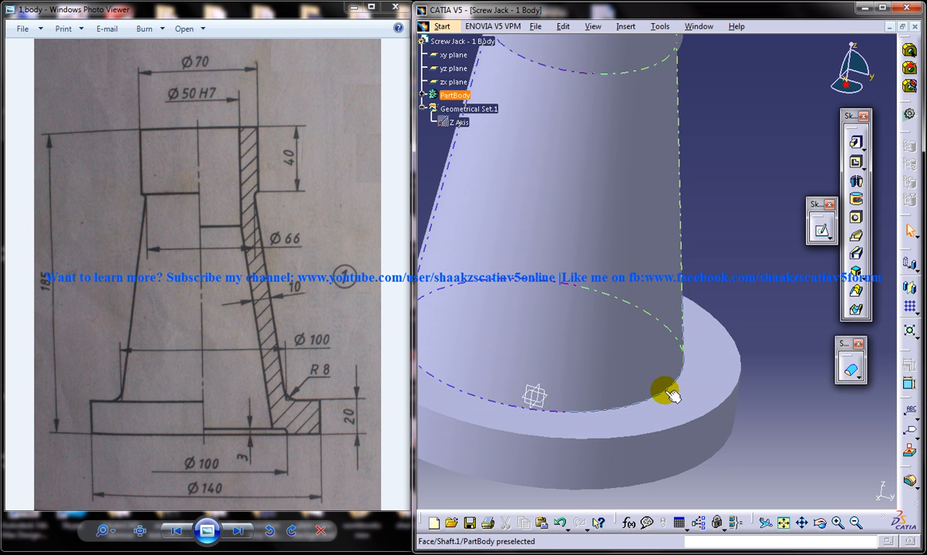
- Select the cone-to-flange circular edge for the Edge Fillet and orbit to view the whole body
{"action": "left_click", "coordinate": [666, 393]}
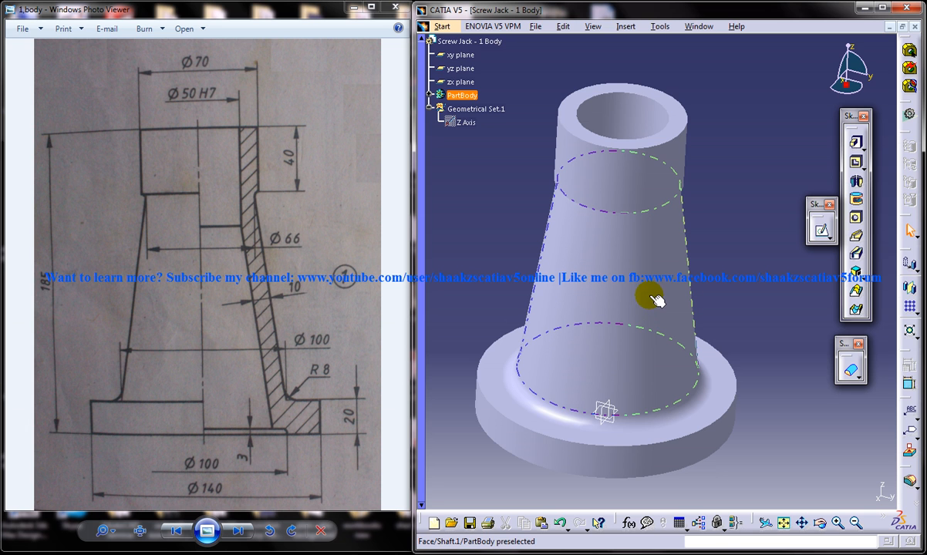
{"action": "left_click_drag", "start_coordinate": [655, 300], "coordinate": [635, 301]}
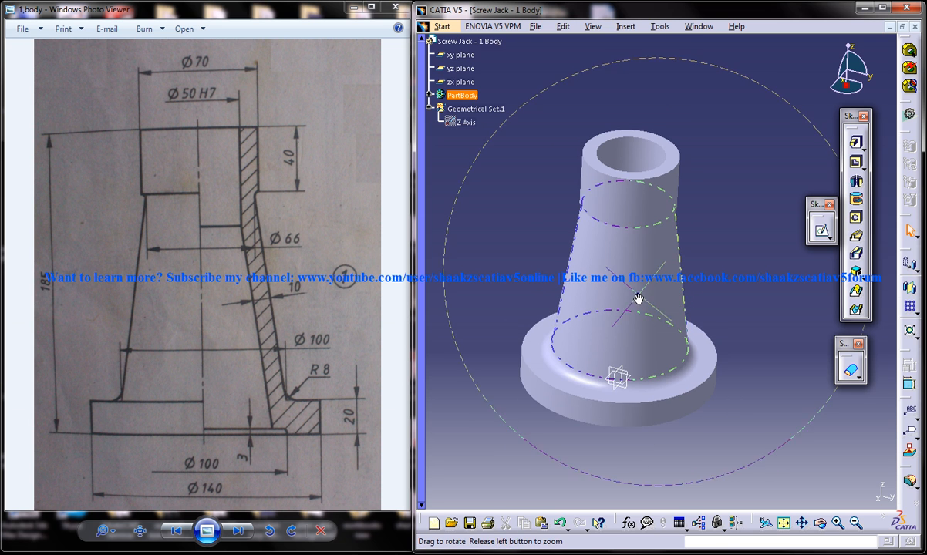